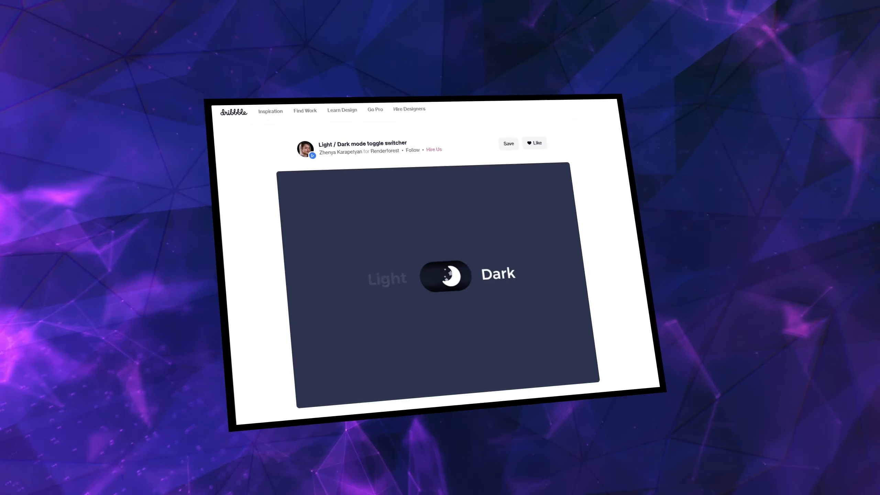
Step: Create an iOS App project named darkModeDemo with the SwiftUI interface
{"action": "left_click", "coordinate": [446, 276]}
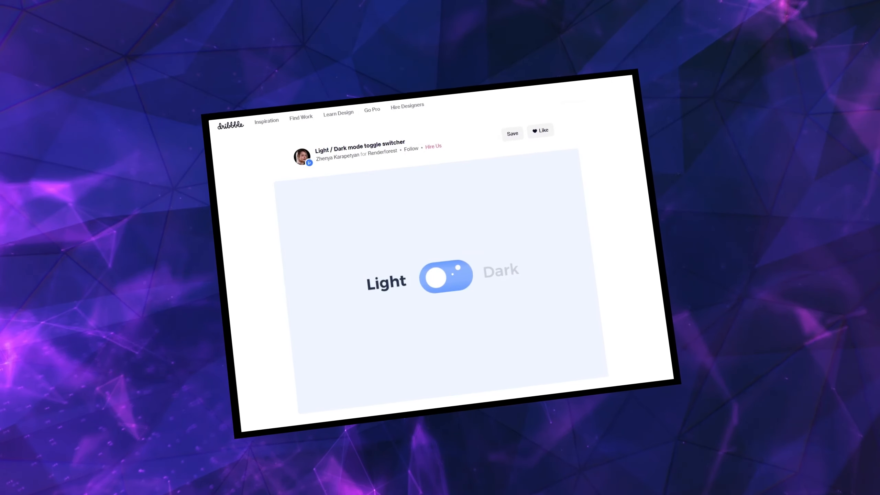
{"action": "left_click", "coordinate": [446, 277]}
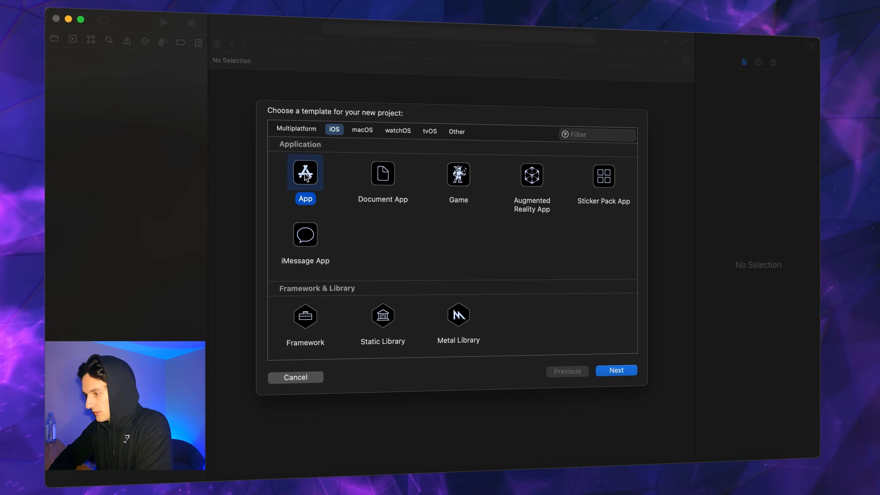
{"action": "left_click", "coordinate": [616, 370]}
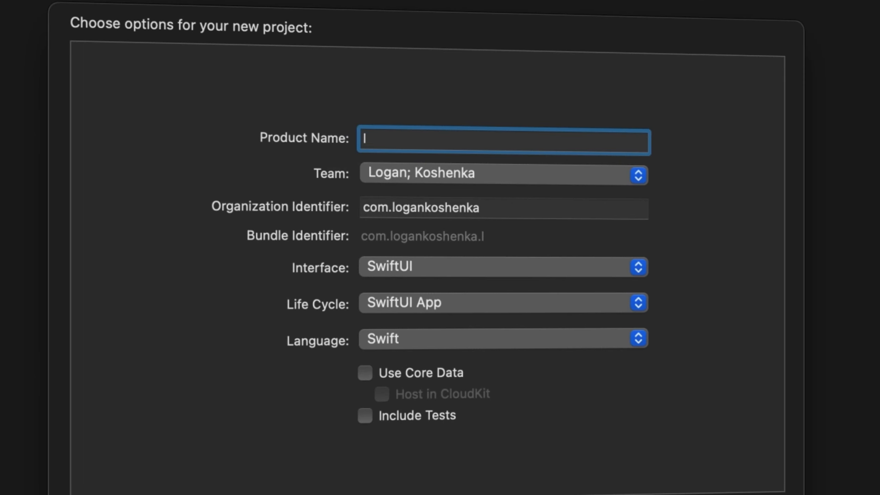
{"action": "type", "text": "darkMode"}
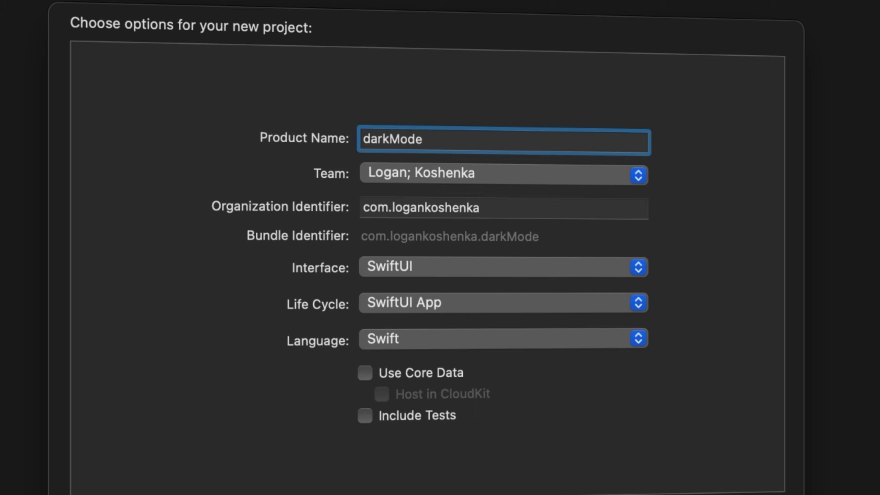
{"action": "type", "text": "Demo"}
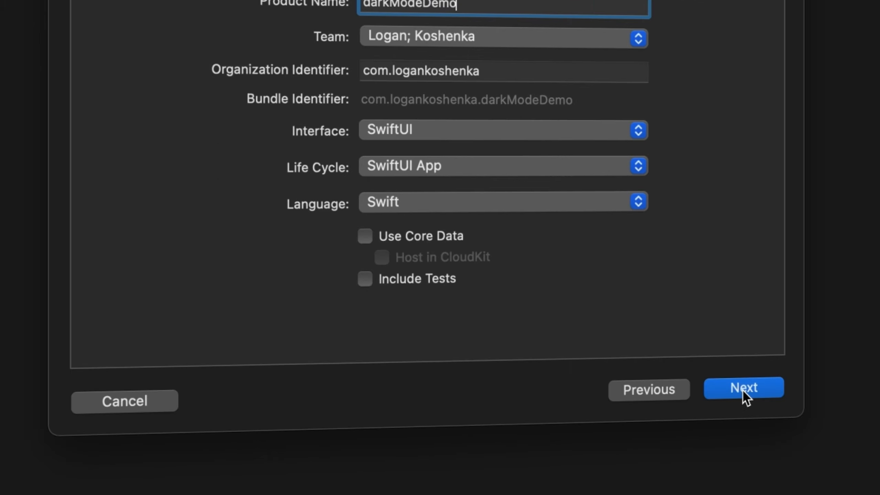
{"action": "left_click", "coordinate": [743, 387]}
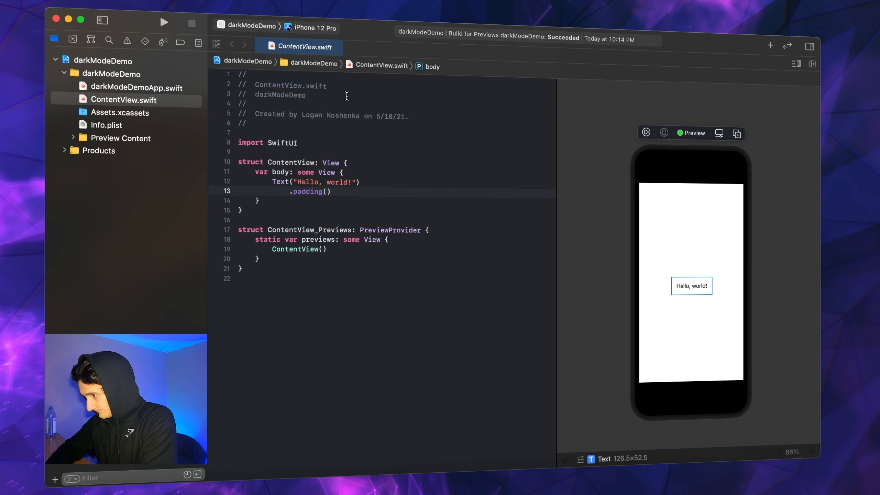
Step: Open Assets.xcassets from the Project navigator and show the inspector panel
{"action": "left_click", "coordinate": [119, 112]}
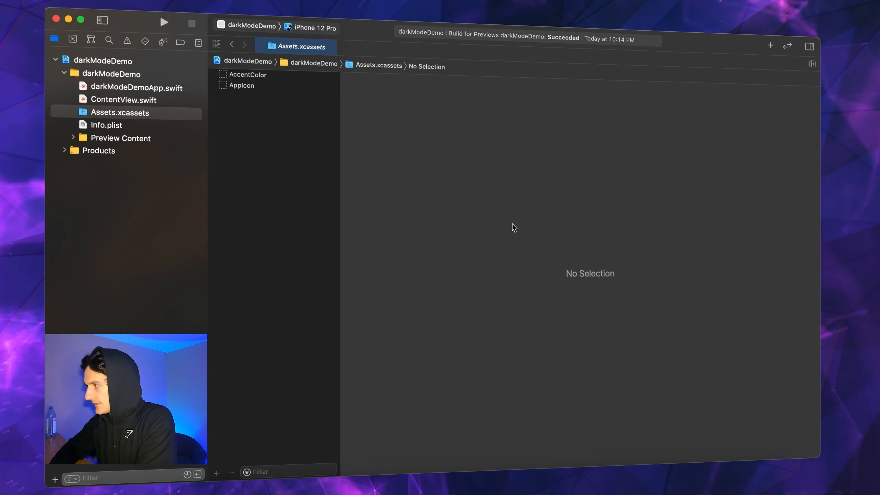
{"action": "left_click", "coordinate": [809, 44]}
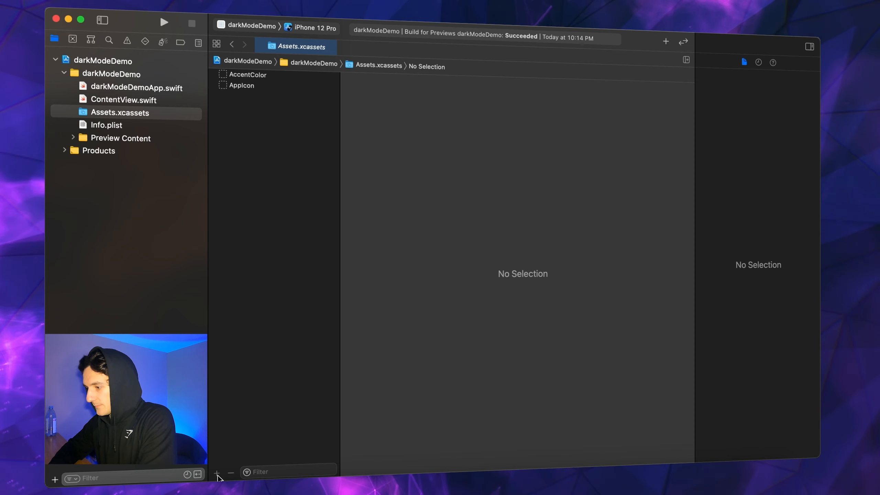
Step: Add a Color Set to the asset catalog and select its Any and Dark appearance variants
{"action": "left_click", "coordinate": [218, 481]}
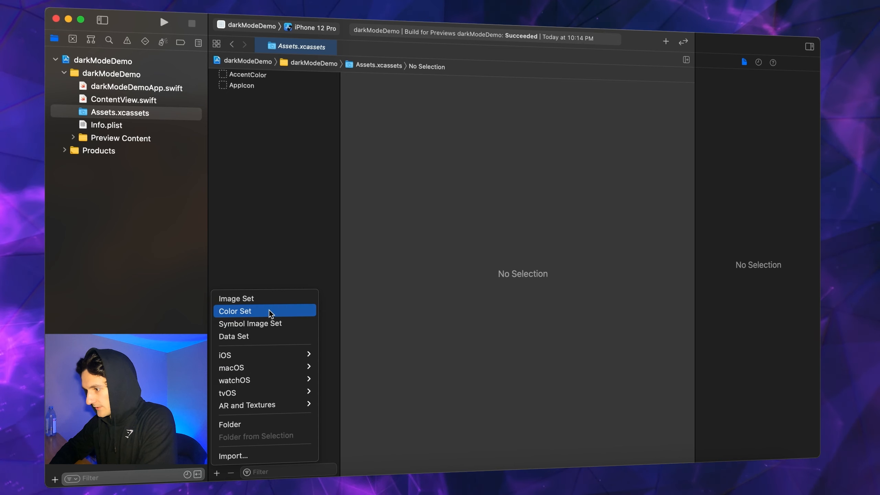
{"action": "left_click", "coordinate": [235, 311]}
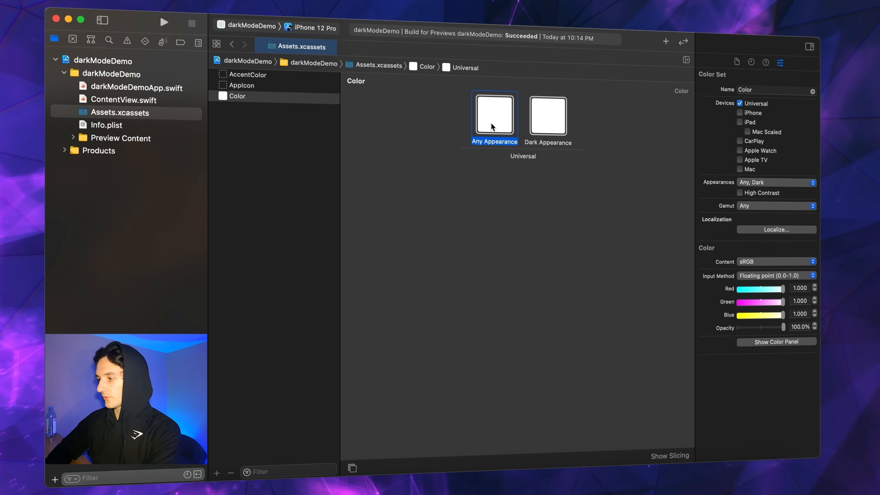
{"action": "left_click", "coordinate": [543, 125]}
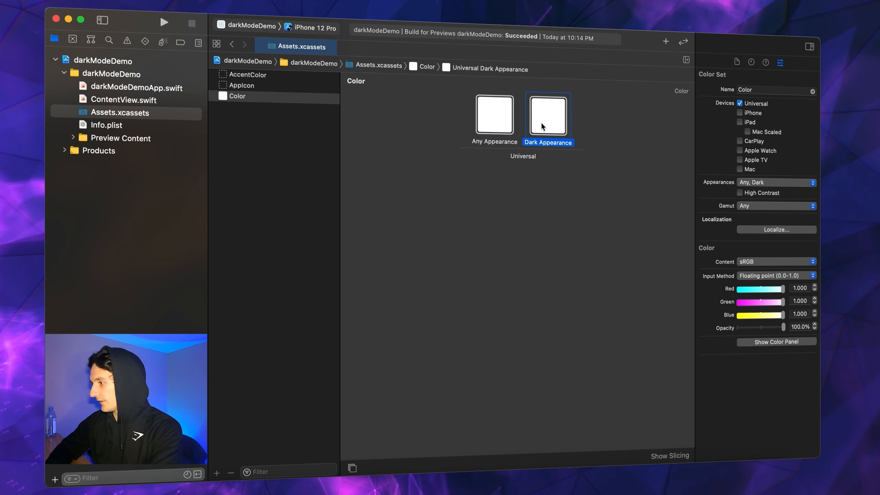
{"action": "left_click", "coordinate": [494, 117]}
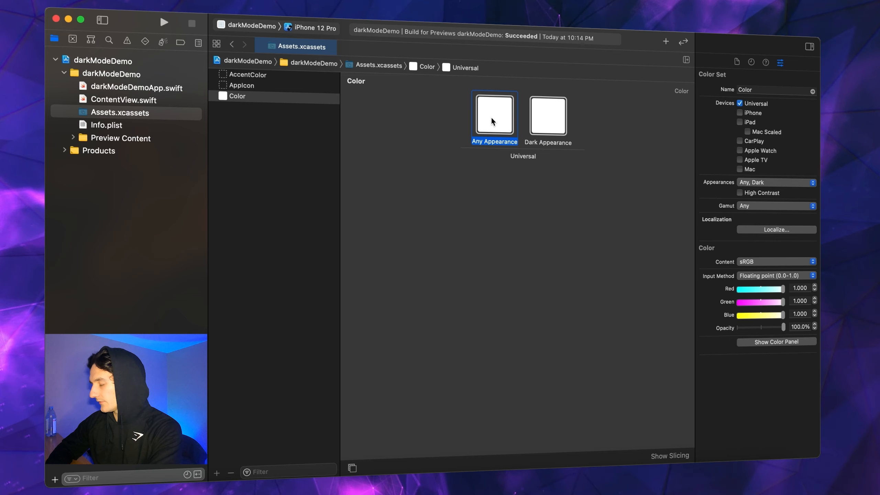
{"action": "left_click", "coordinate": [548, 116]}
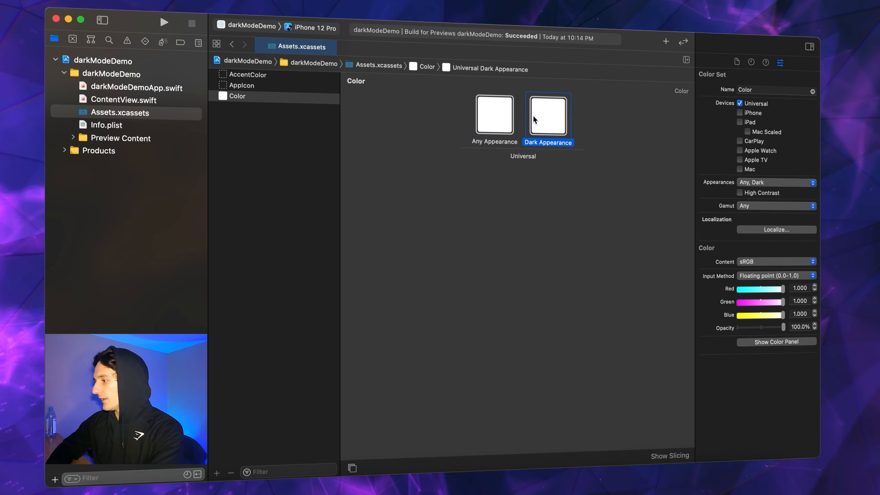
{"action": "left_click", "coordinate": [494, 115]}
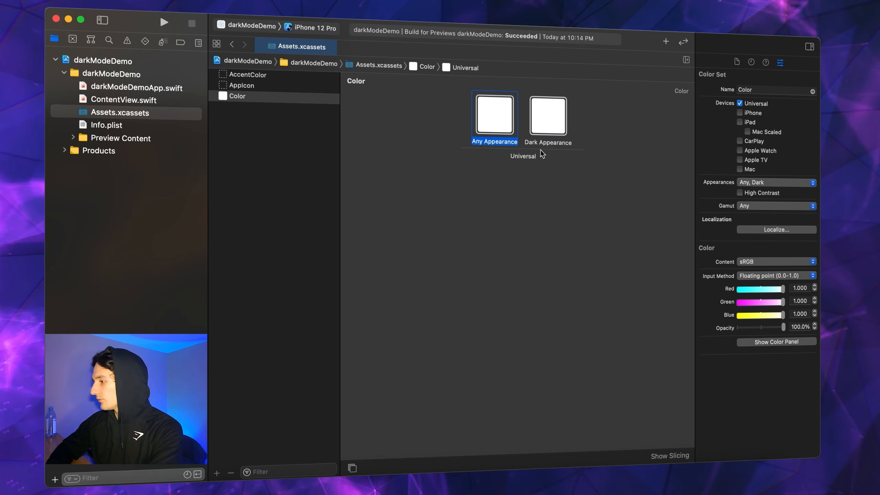
{"action": "mouse_move", "coordinate": [269, 111]}
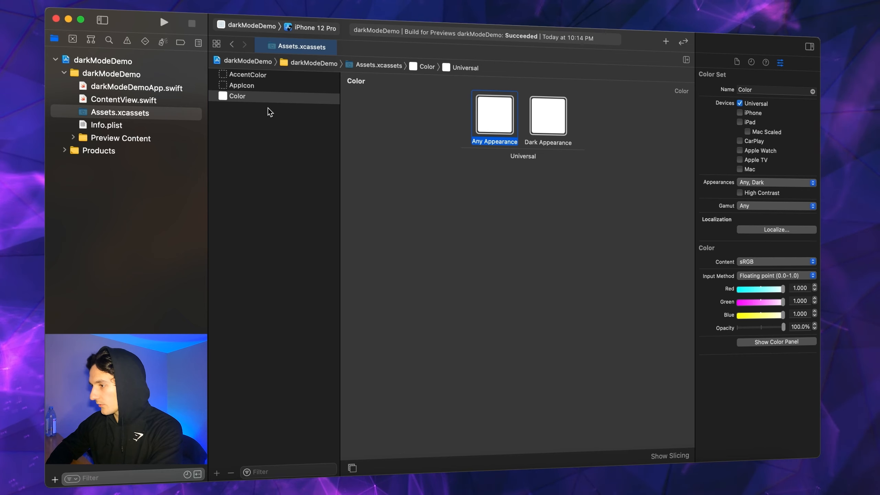
Step: Rename the color set 'sky' with light sky blue for Any and navy for Dark appearance
{"action": "double_click", "coordinate": [236, 96]}
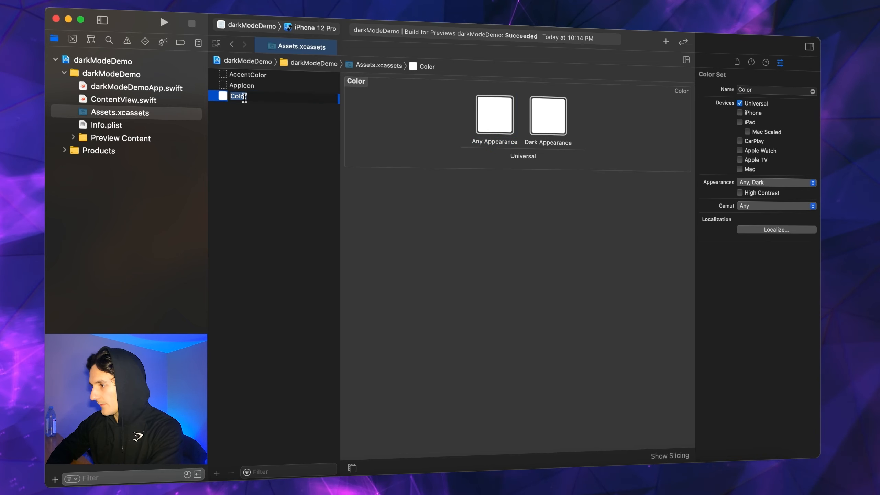
{"action": "type", "text": "sky"}
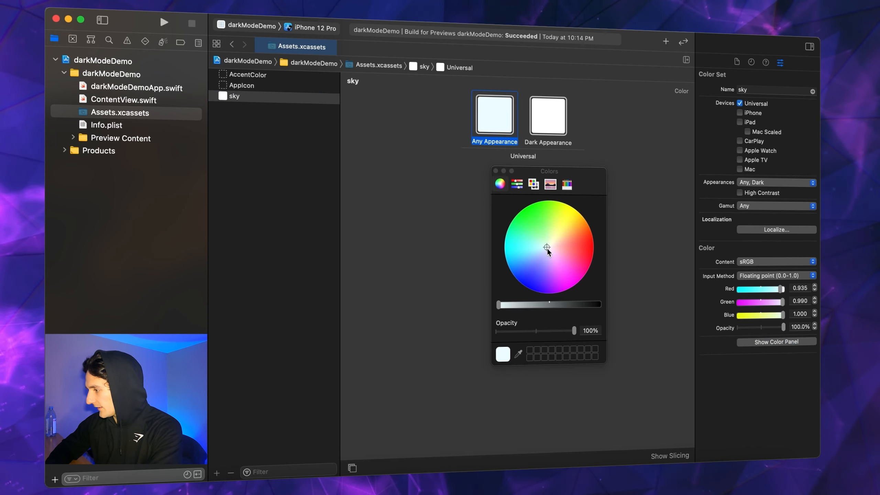
{"action": "left_click", "coordinate": [532, 250]}
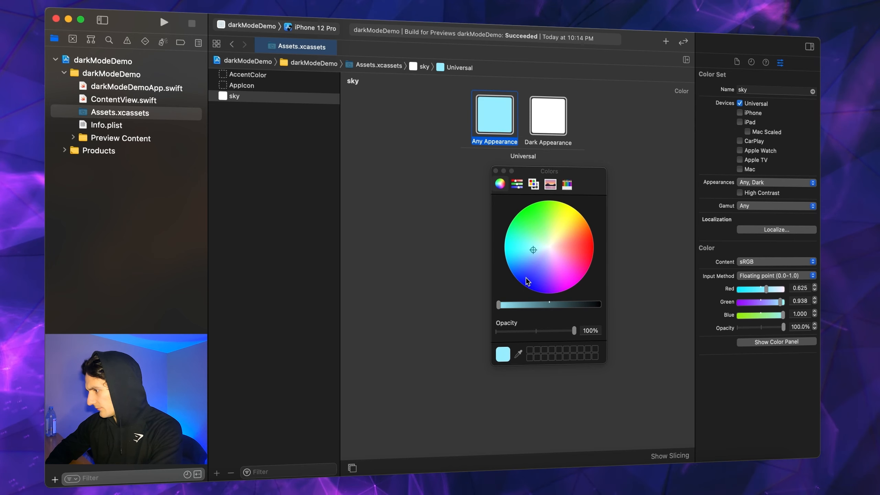
{"action": "left_click", "coordinate": [498, 176]}
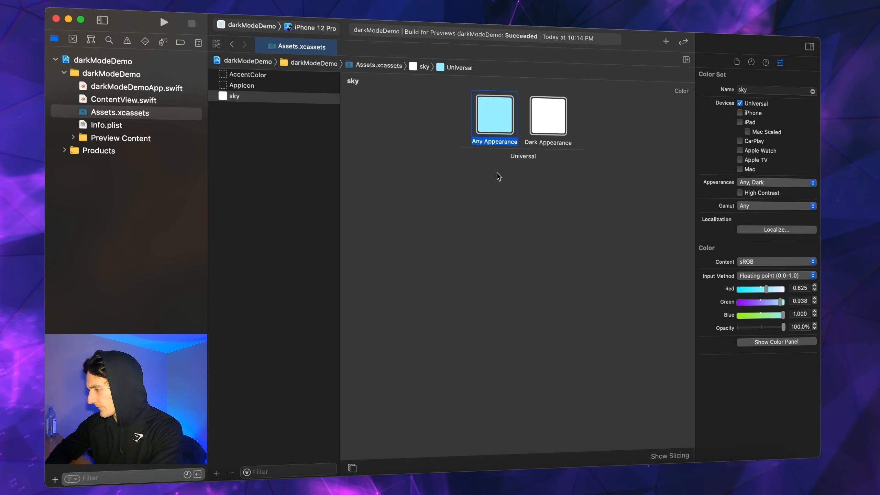
{"action": "left_click", "coordinate": [548, 116]}
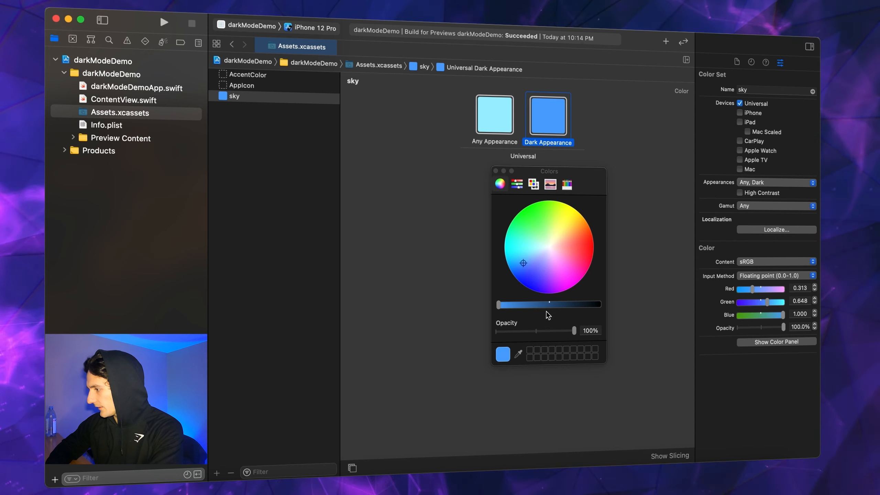
{"action": "left_click_drag", "start_coordinate": [530, 304], "coordinate": [563, 303]}
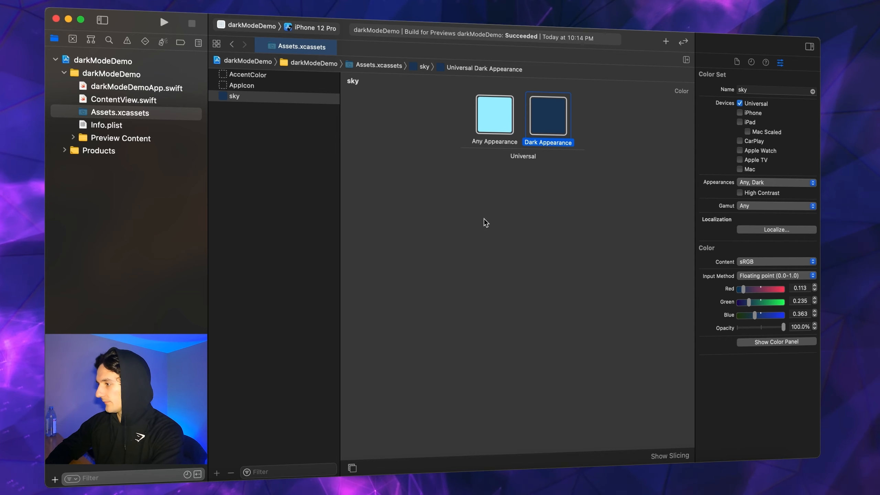
Step: In ContentView.swift, replace the Hello, world! text with Color("sky") embedded in a ZStack
{"action": "left_click", "coordinate": [123, 100]}
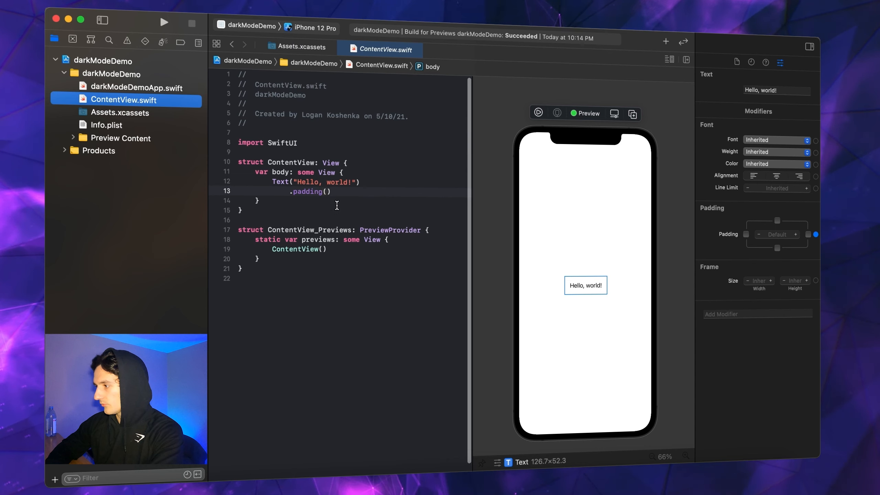
{"action": "left_click", "coordinate": [809, 47]}
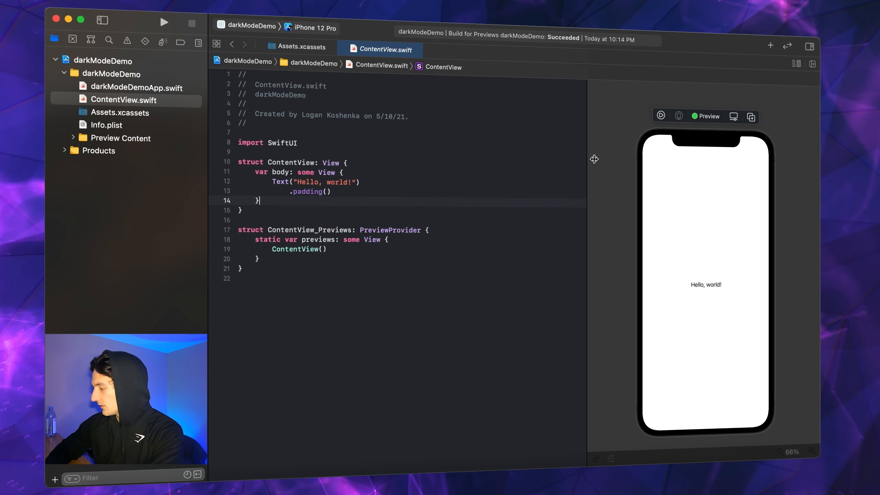
{"action": "left_click_drag", "start_coordinate": [593, 159], "coordinate": [637, 162]}
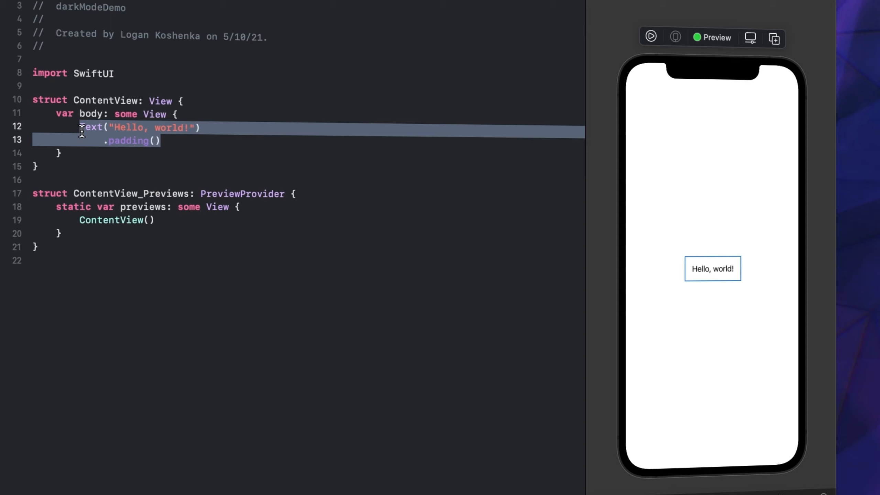
{"action": "type", "text": "Color(\"sky"}
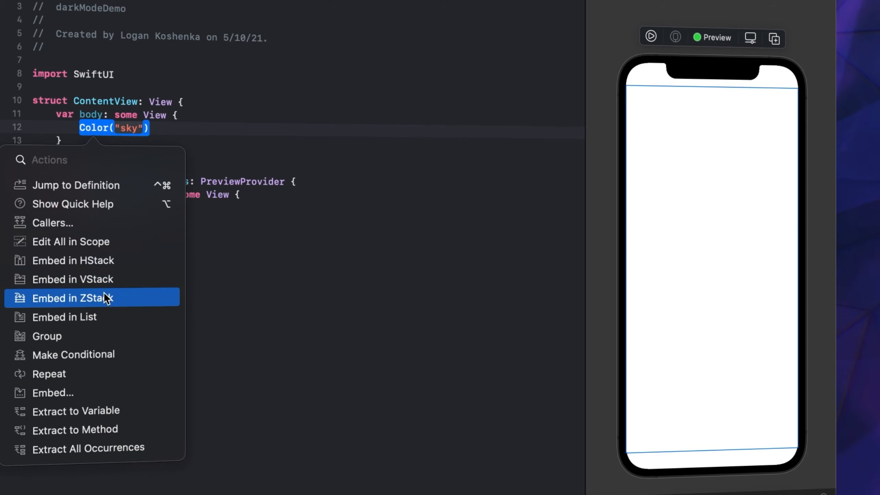
{"action": "left_click", "coordinate": [72, 298]}
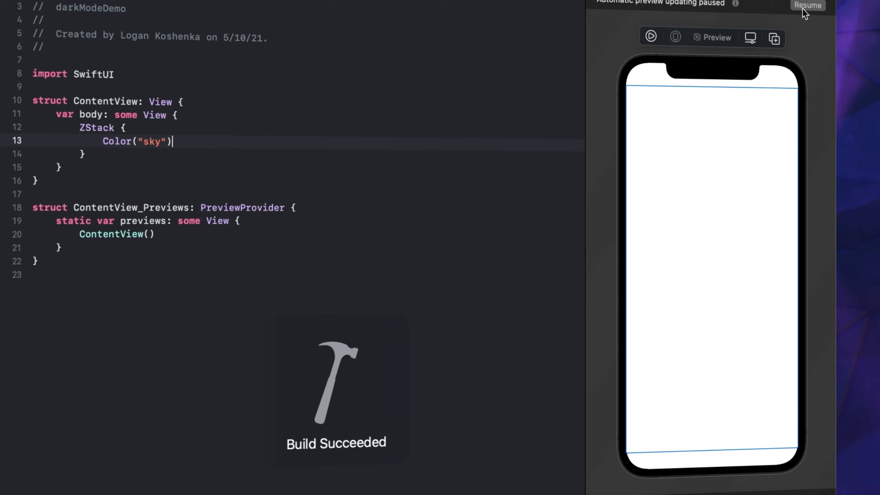
Step: Resume the preview and add .edgesIgnoringSafeArea(.all) to the ZStack
{"action": "left_click", "coordinate": [809, 6]}
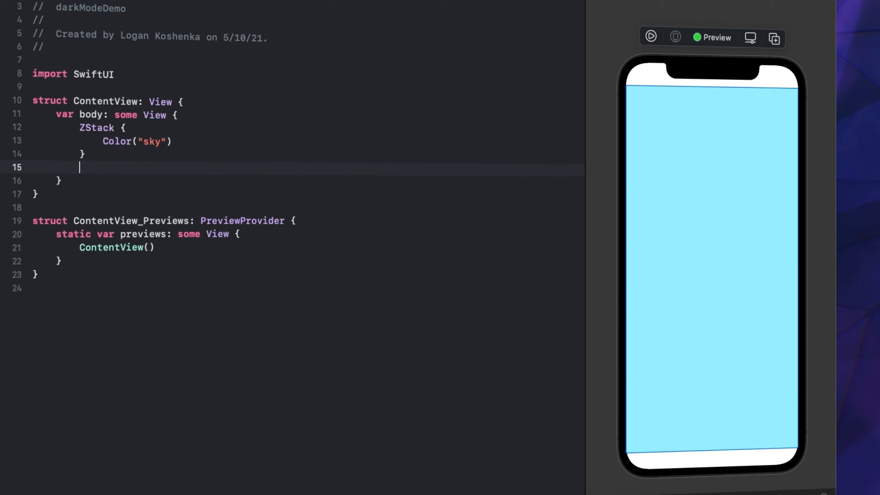
{"action": "type", "text": ".edges"}
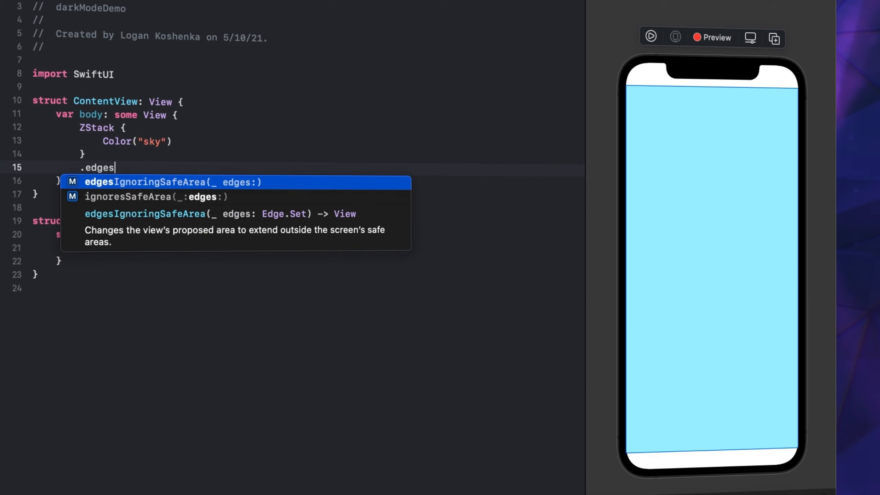
{"action": "left_click", "coordinate": [173, 181]}
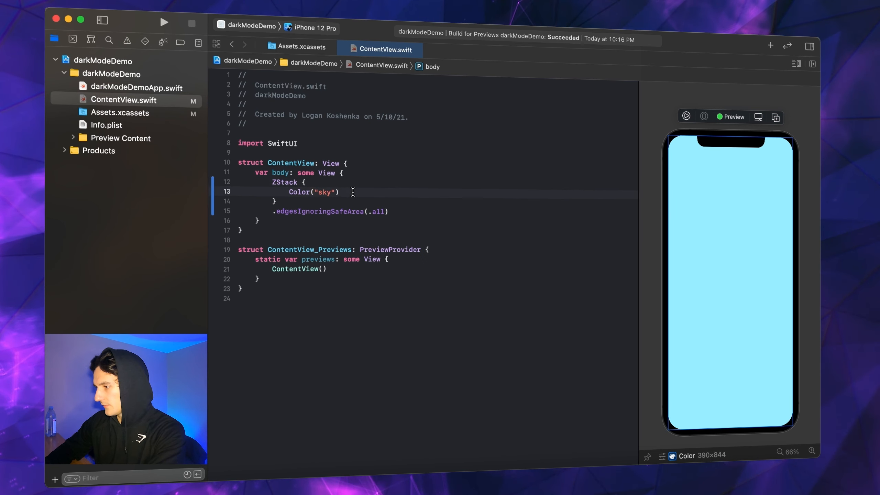
Step: Add Circle() to the ZStack with .frame(width: 300) and .offset(x: 150, y: -350)
{"action": "key", "text": "return"}
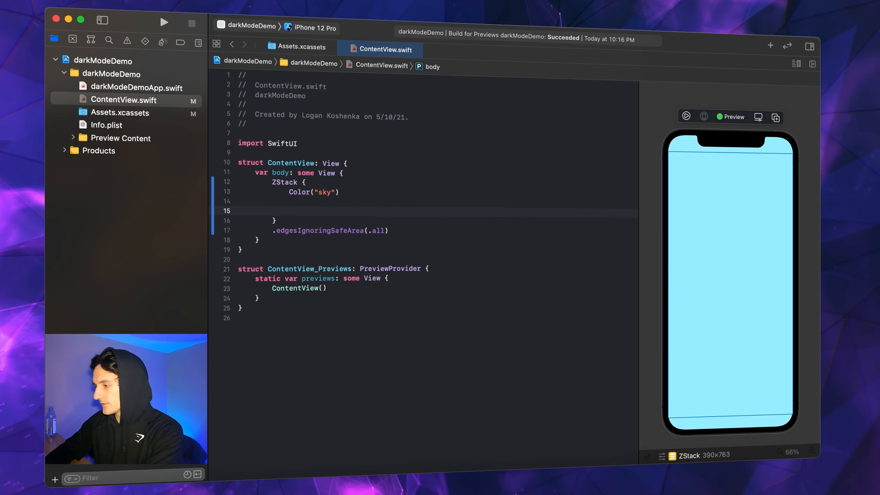
{"action": "type", "text": "Circle()"}
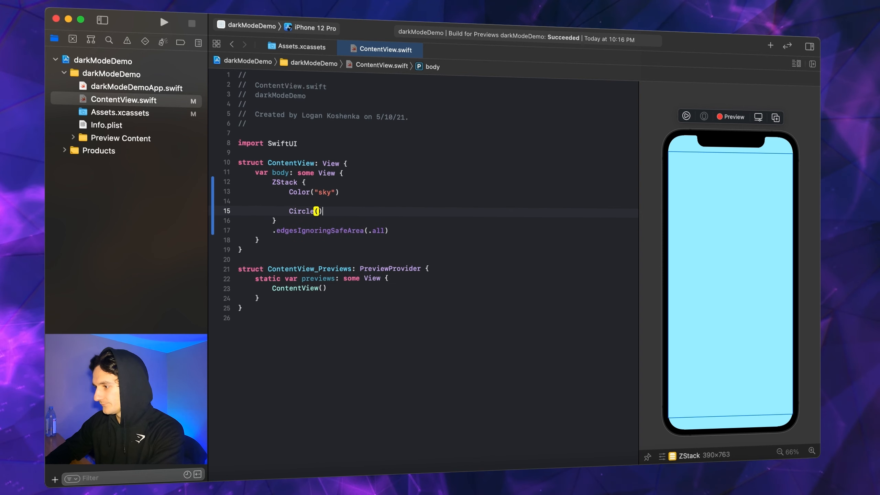
{"action": "type", "text": ".frame"}
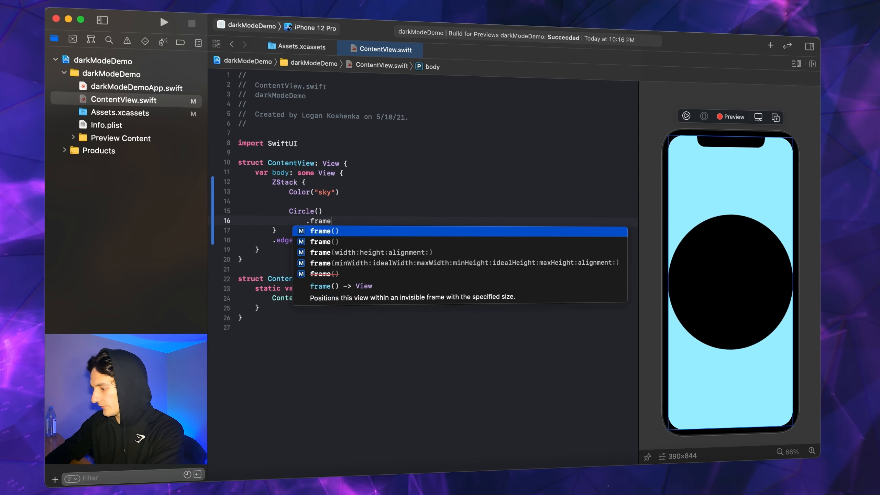
{"action": "type", "text": "("}
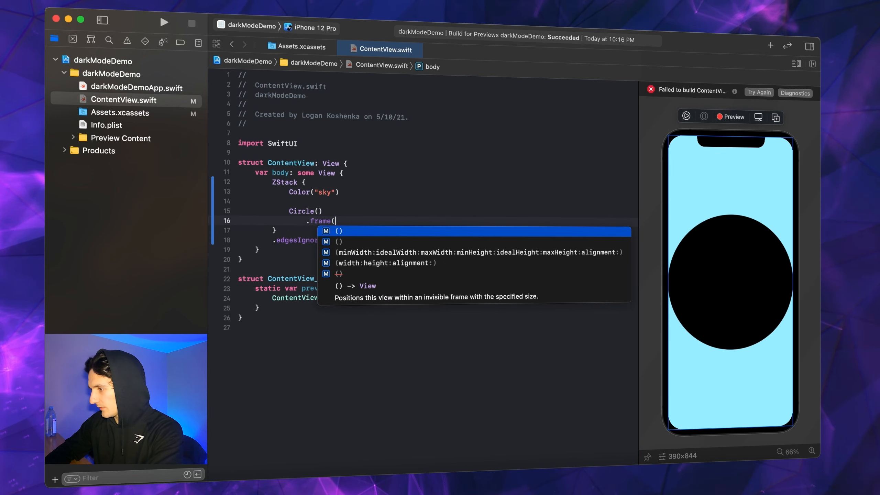
{"action": "type", "text": "width: 300"}
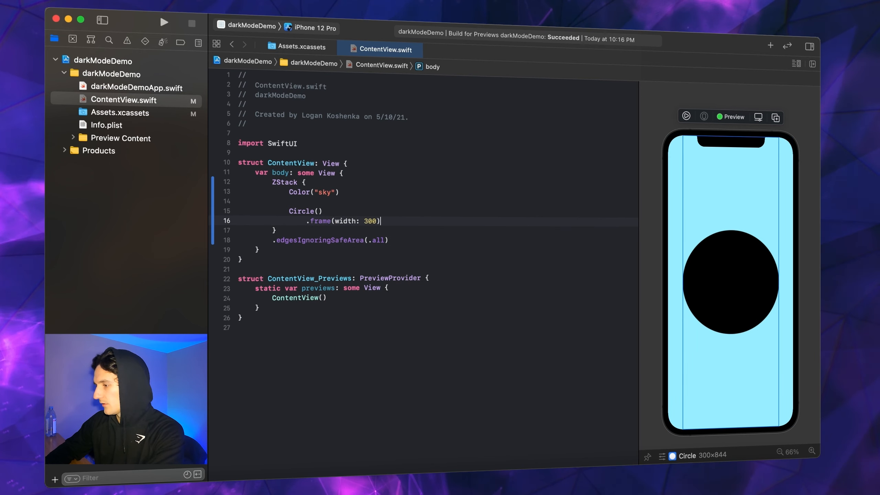
{"action": "type", "text": "."}
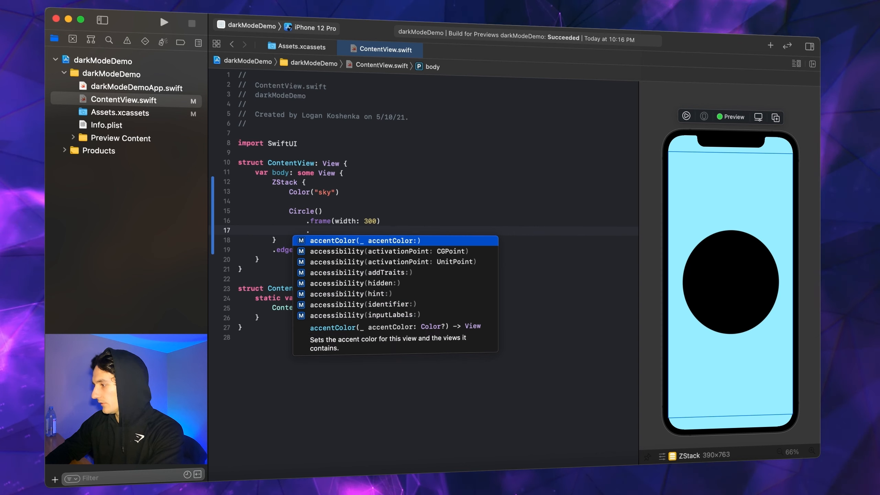
{"action": "type", "text": "offset("}
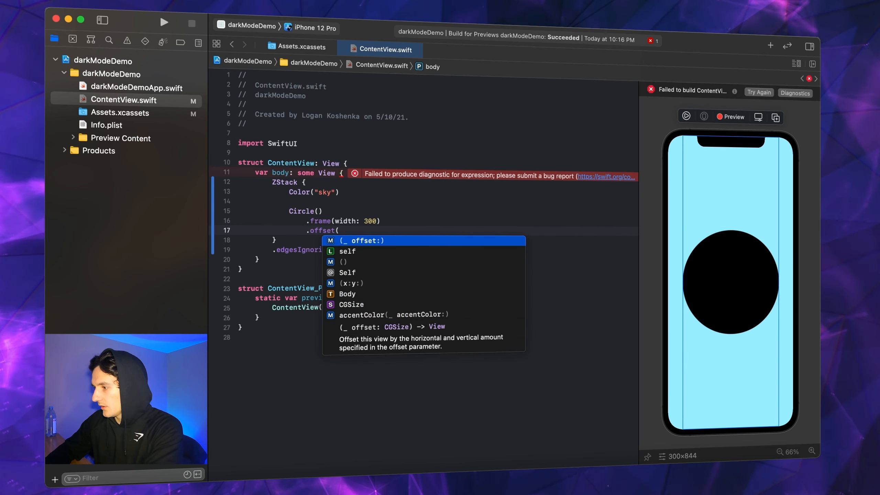
{"action": "type", "text": "x: 1"}
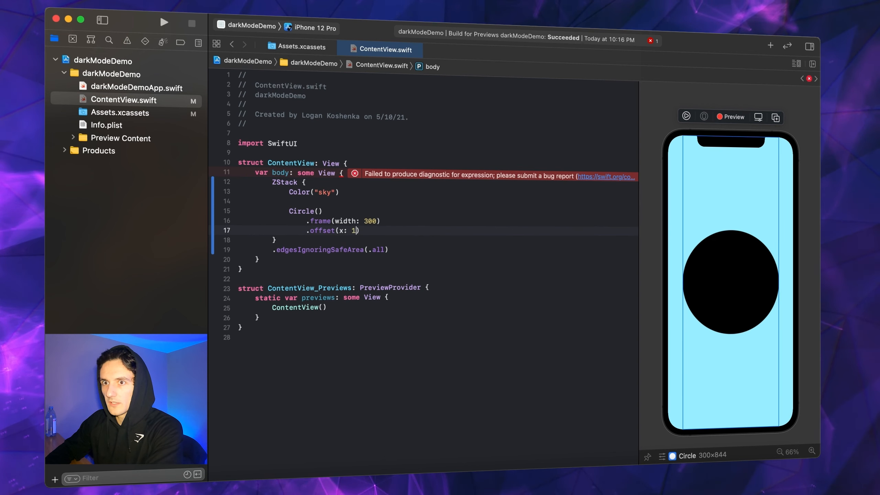
{"action": "type", "text": "50, y:"}
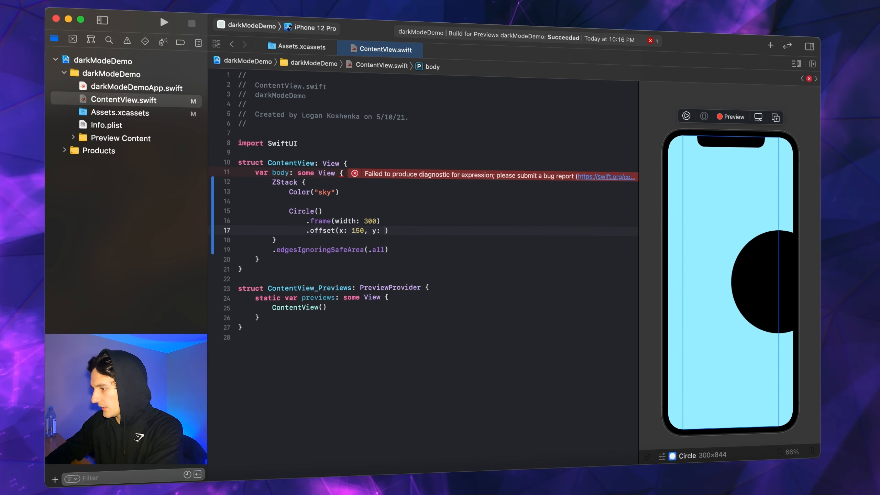
{"action": "type", "text": "-300"}
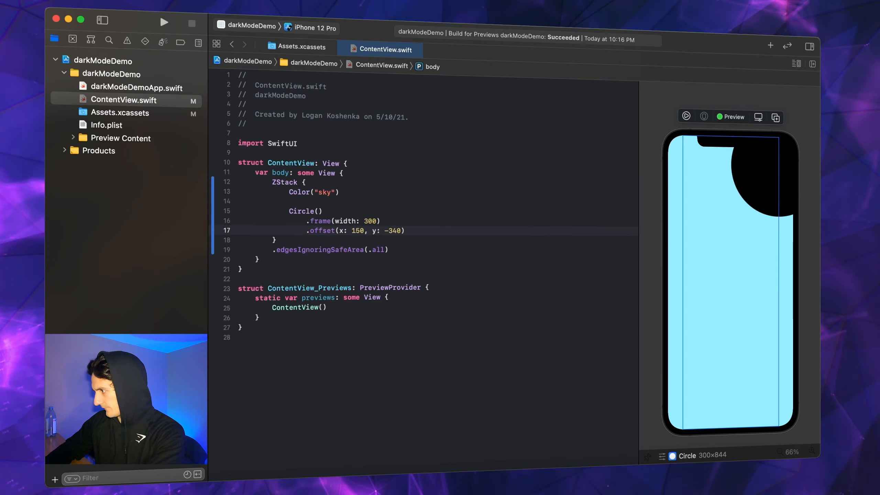
{"action": "type", "text": "-350"}
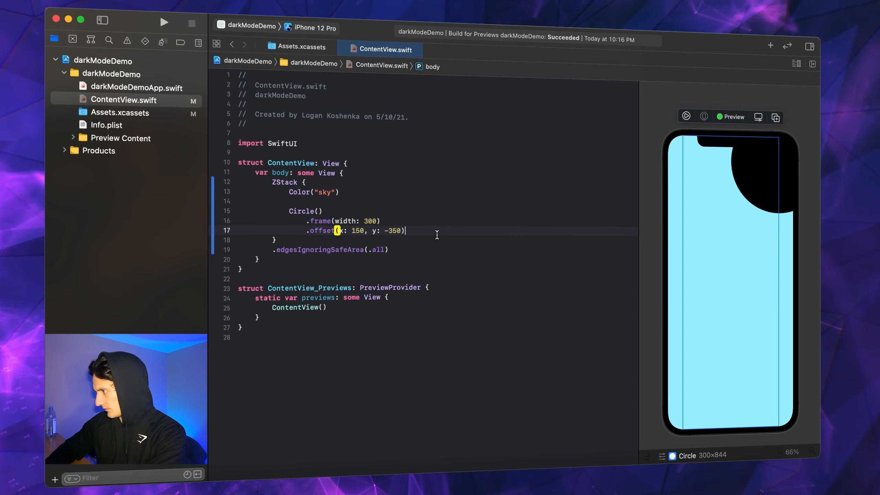
{"action": "type", "text": "."}
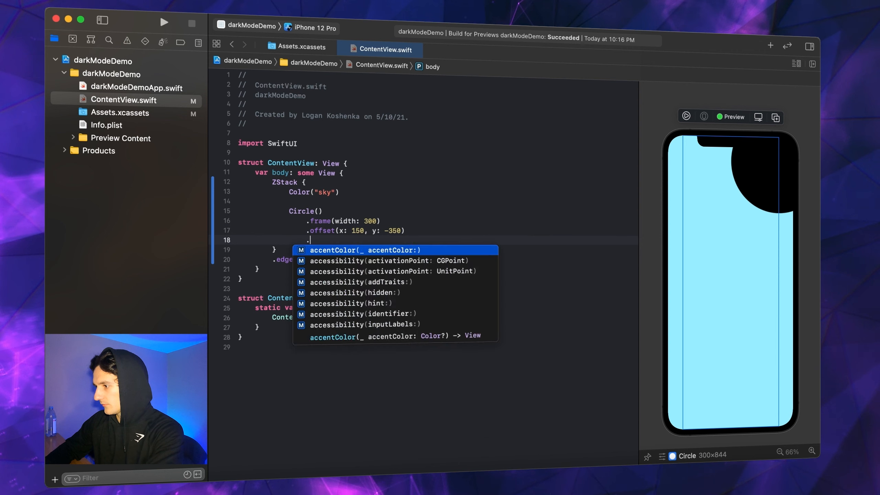
Step: Give the Circle a .foregroundColor using a pale yellow colour literal
{"action": "type", "text": ".foregroundColor(.blue)"}
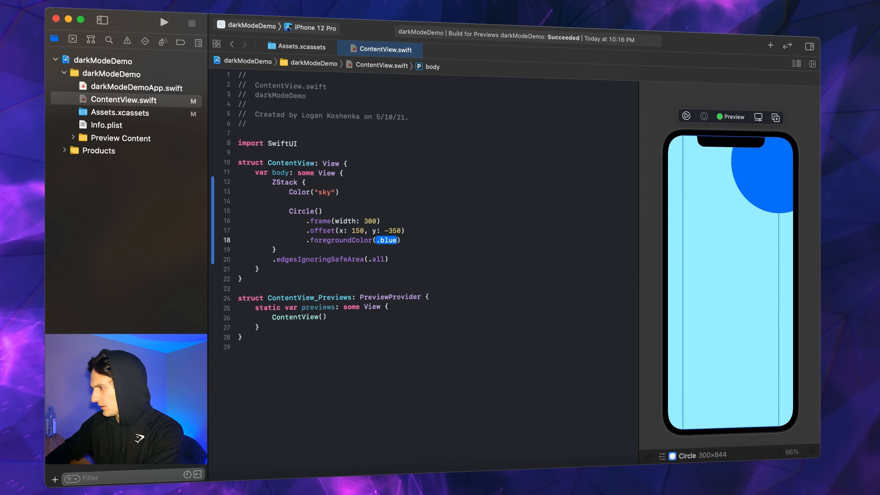
{"action": "type", "text": "Color("}
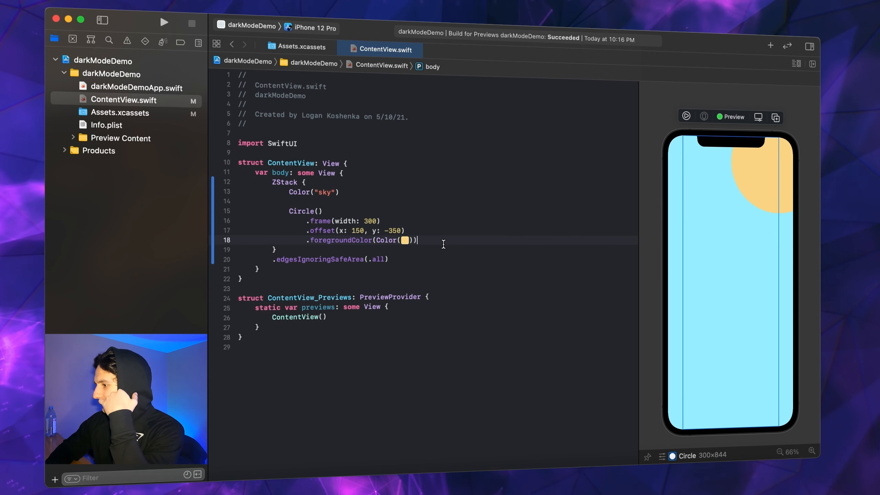
{"action": "mouse_move", "coordinate": [395, 170]}
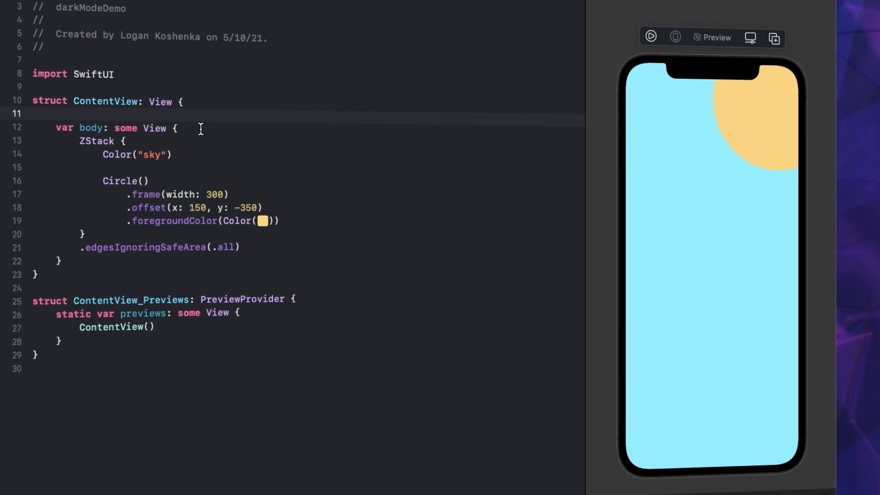
{"action": "type", "text": "@Envi"}
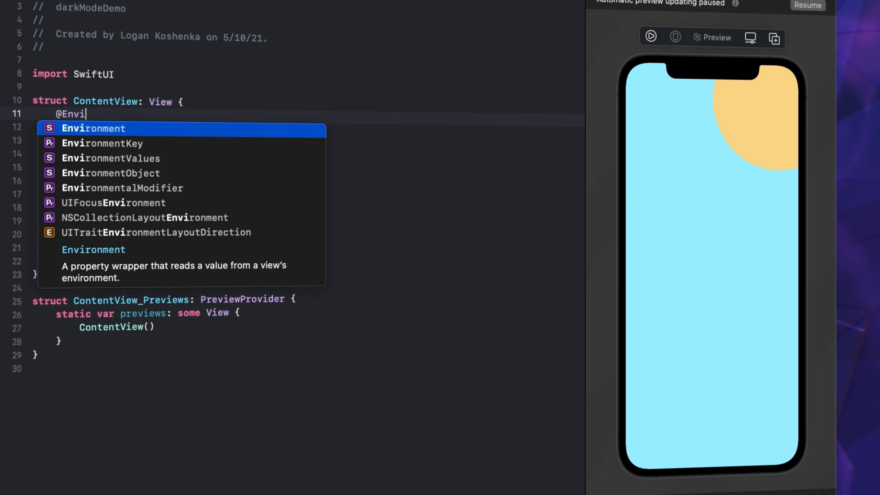
{"action": "type", "text": "ronment(\\.c"}
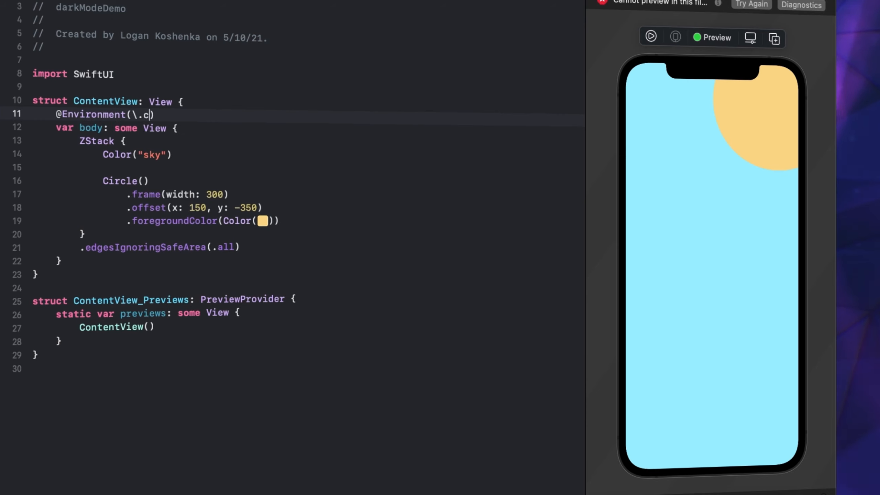
{"action": "type", "text": "olor"}
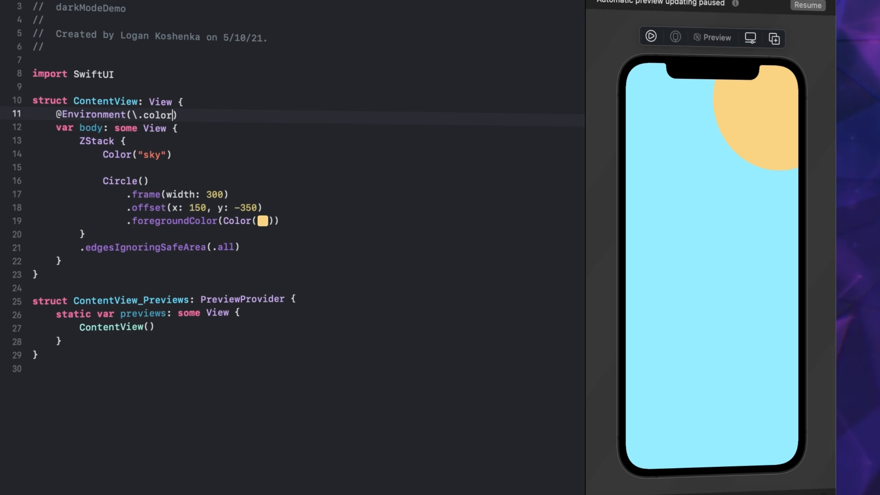
{"action": "type", "text": "Scheme"}
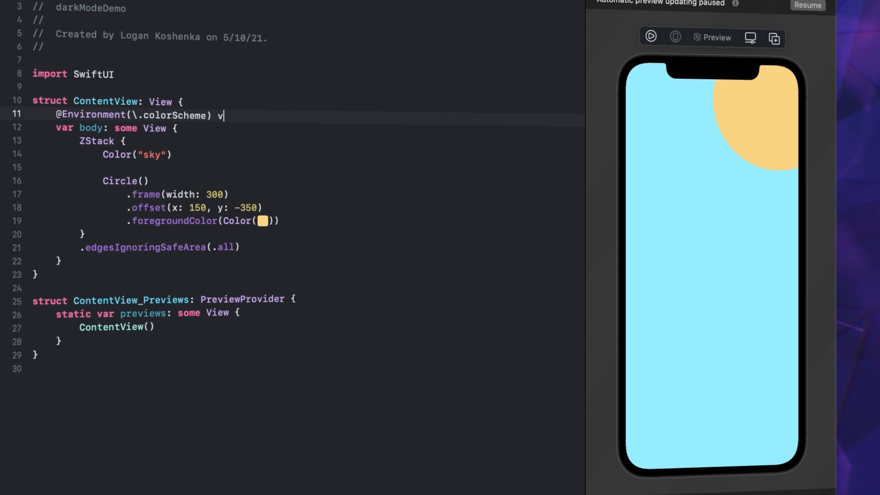
{"action": "type", "text": "ar colorScheme"}
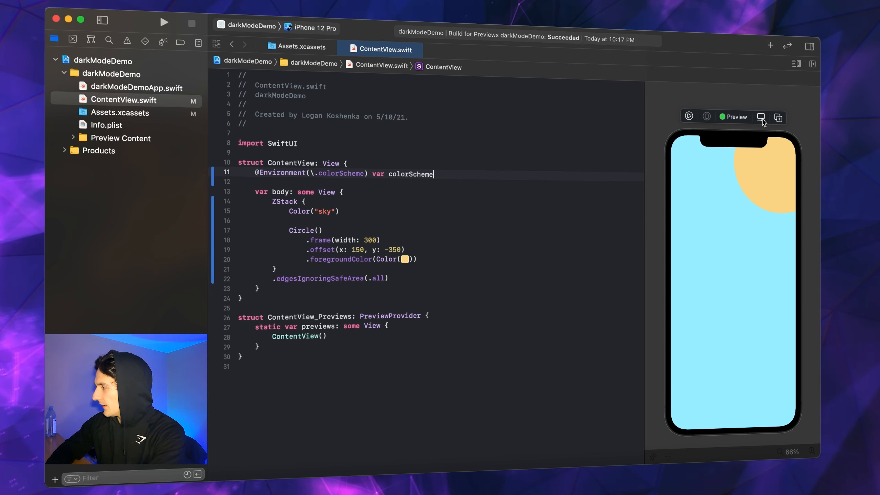
Step: Set the preview's Color Scheme to Dark, adding .preferredColorScheme(.dark)
{"action": "left_click", "coordinate": [759, 116]}
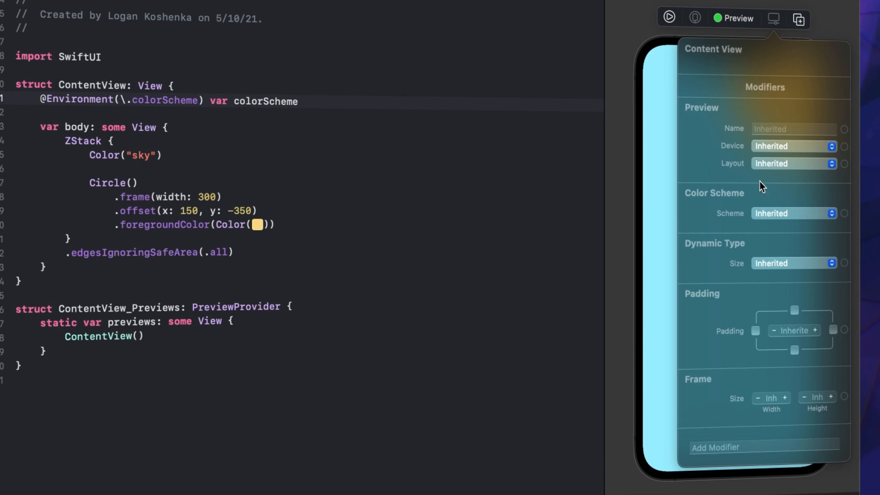
{"action": "left_click", "coordinate": [793, 213]}
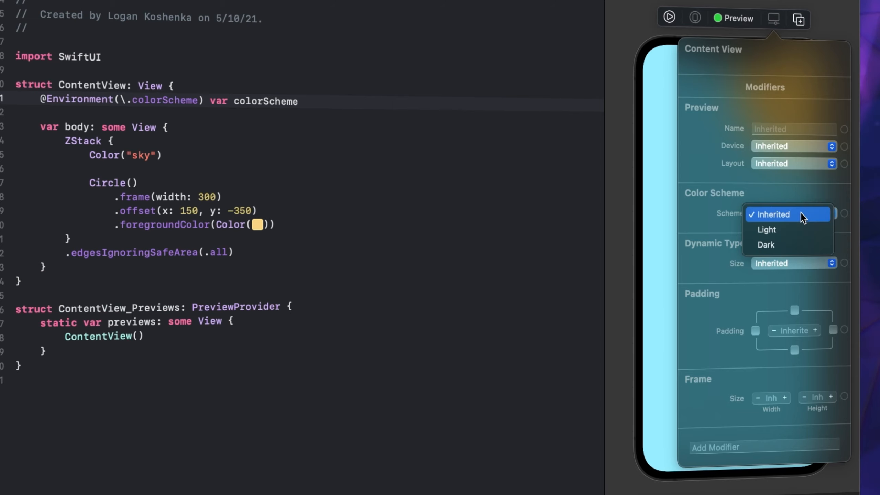
{"action": "left_click", "coordinate": [766, 245]}
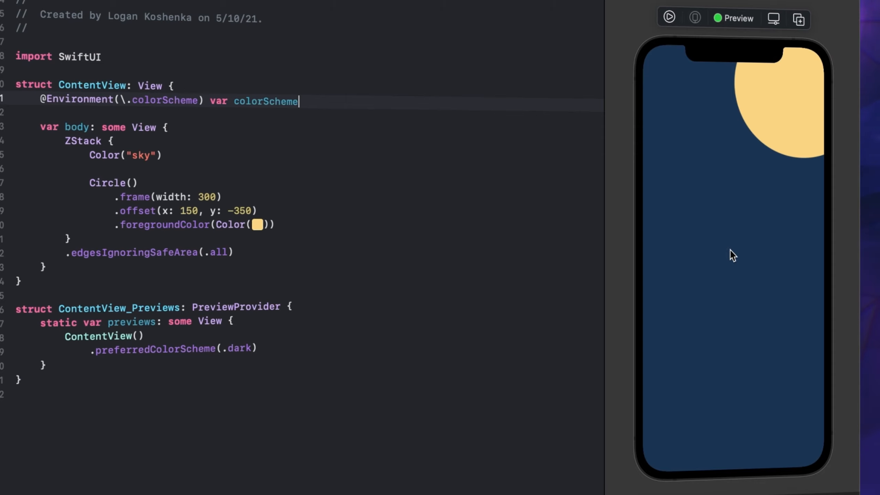
{"action": "mouse_move", "coordinate": [360, 228]}
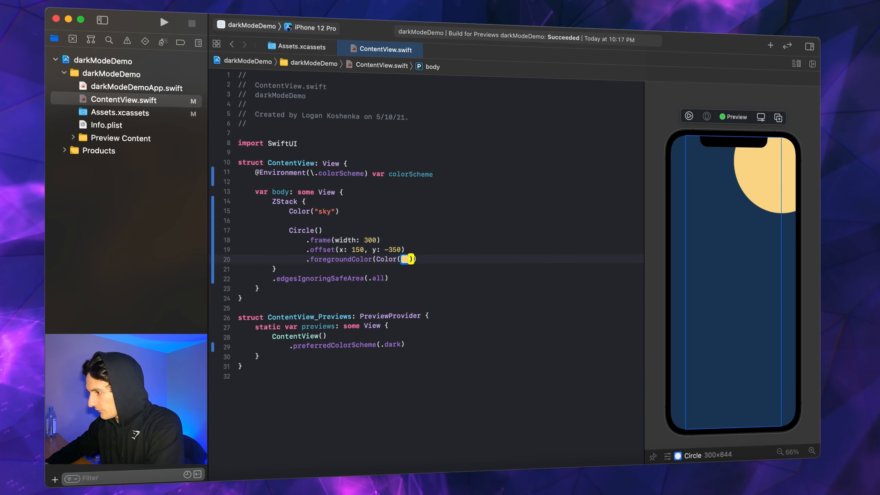
Step: Make the circle colour a ternary: yellow when colorScheme == .light, otherwise a white Color Literal
{"action": "type", "text": "c"}
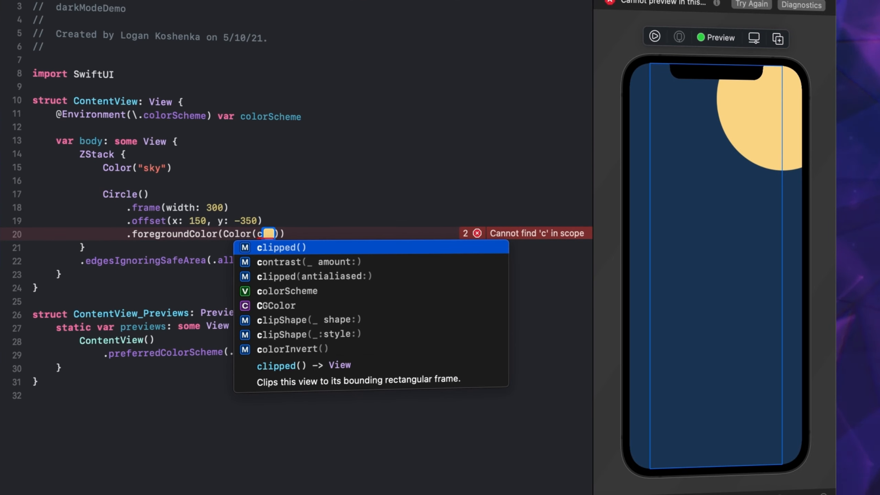
{"action": "type", "text": "olr"}
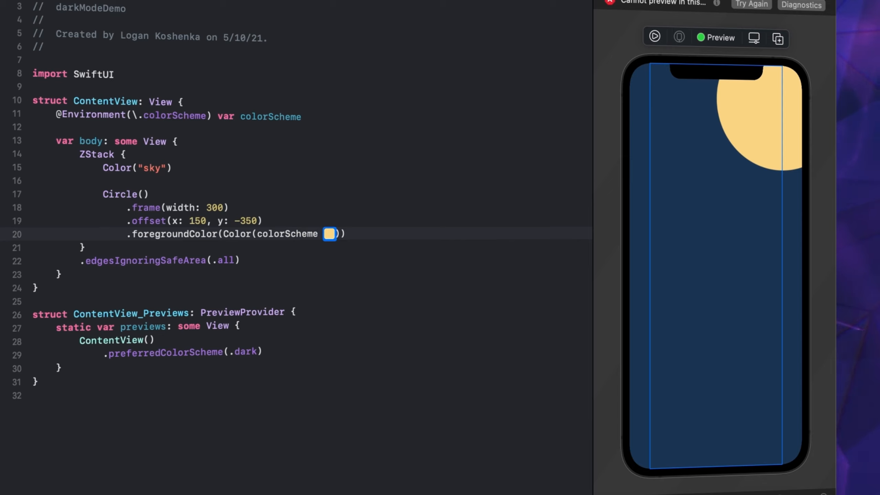
{"action": "type", "text": "== .light ?  :"}
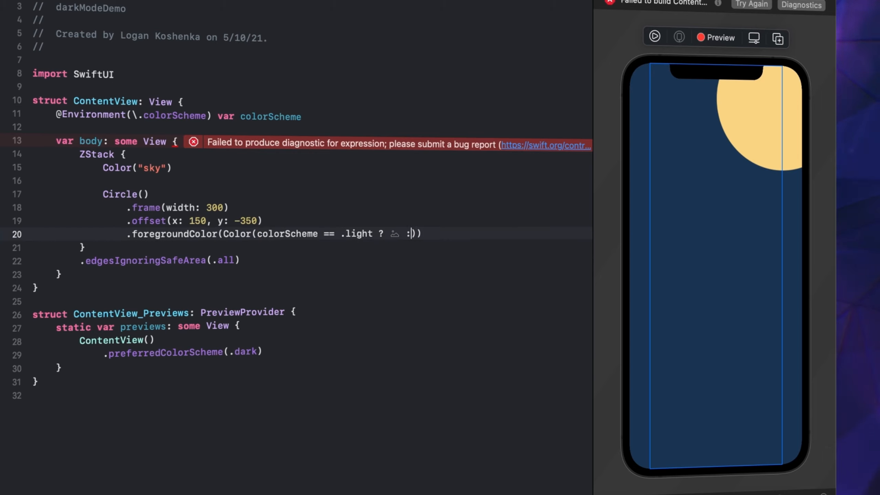
{"action": "type", "text": "Colorl"}
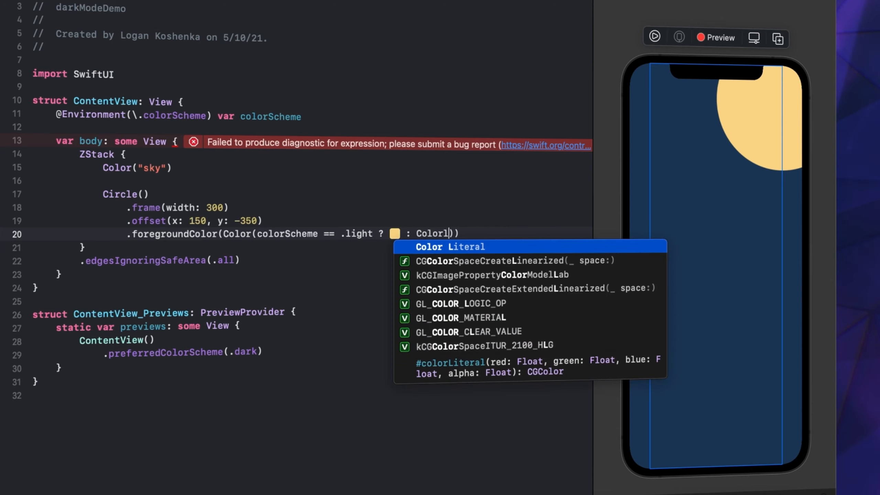
{"action": "left_click", "coordinate": [448, 246]}
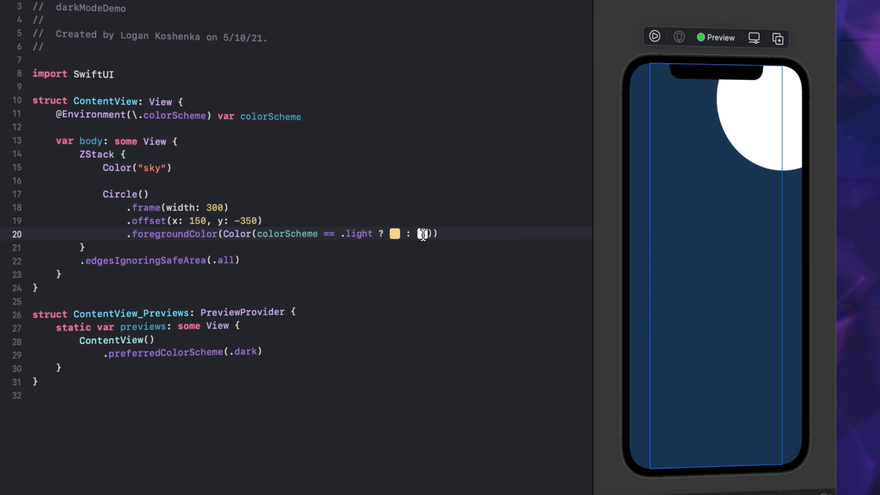
Step: Change the dark-case colour literal to bright green, then select the whole ternary expression
{"action": "left_click", "coordinate": [421, 234]}
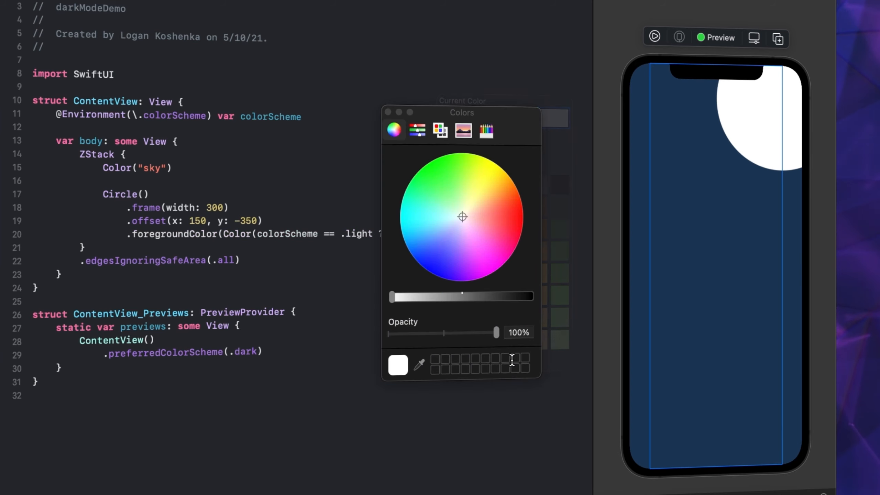
{"action": "left_click", "coordinate": [465, 204]}
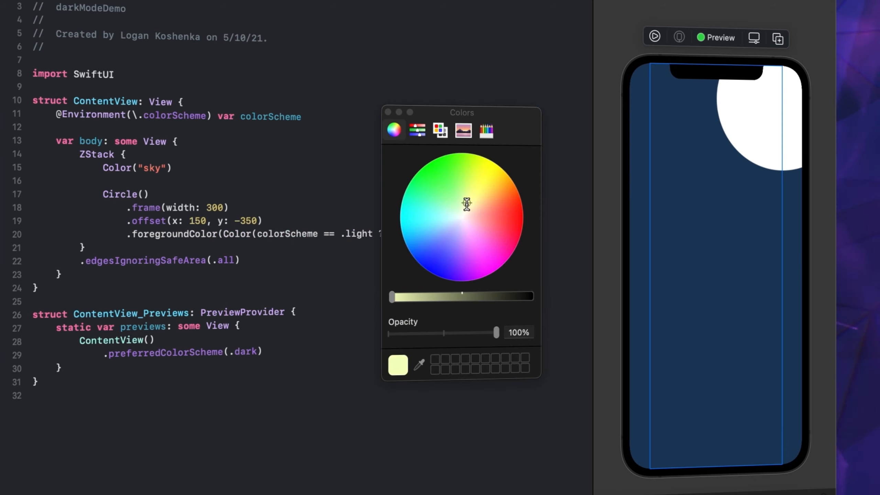
{"action": "left_click", "coordinate": [426, 169]}
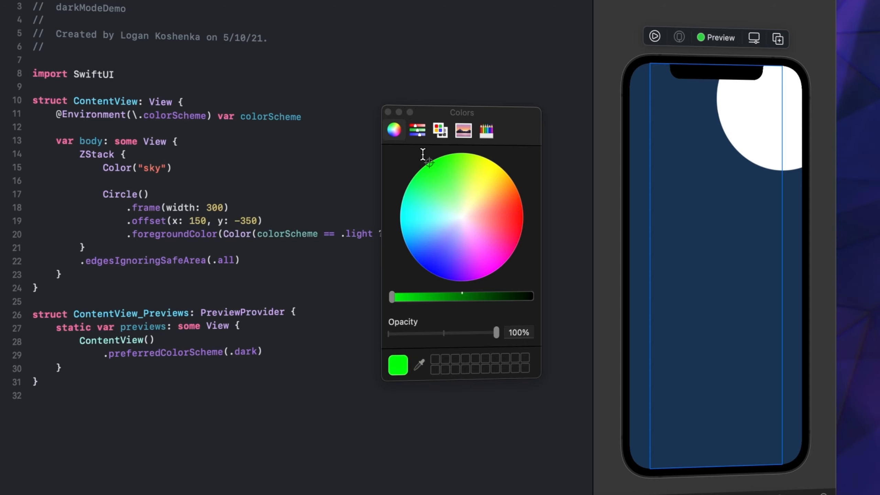
{"action": "left_click", "coordinate": [422, 233]}
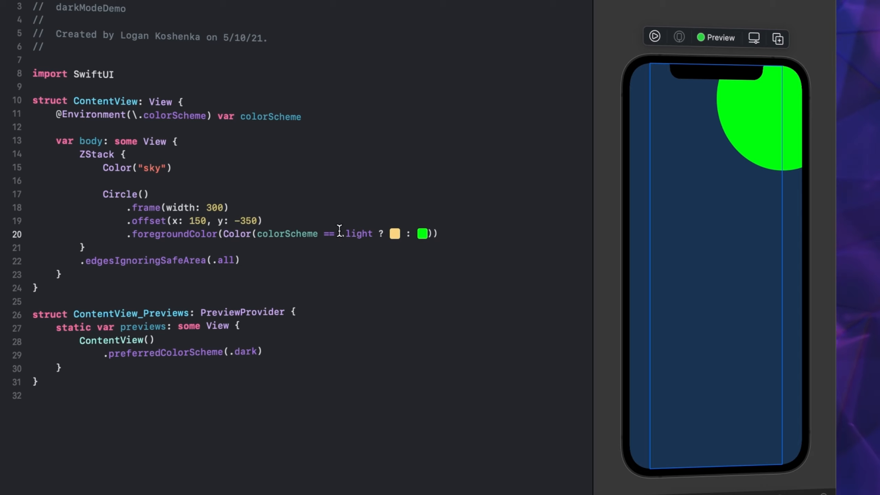
{"action": "left_click_drag", "start_coordinate": [257, 233], "coordinate": [418, 234]}
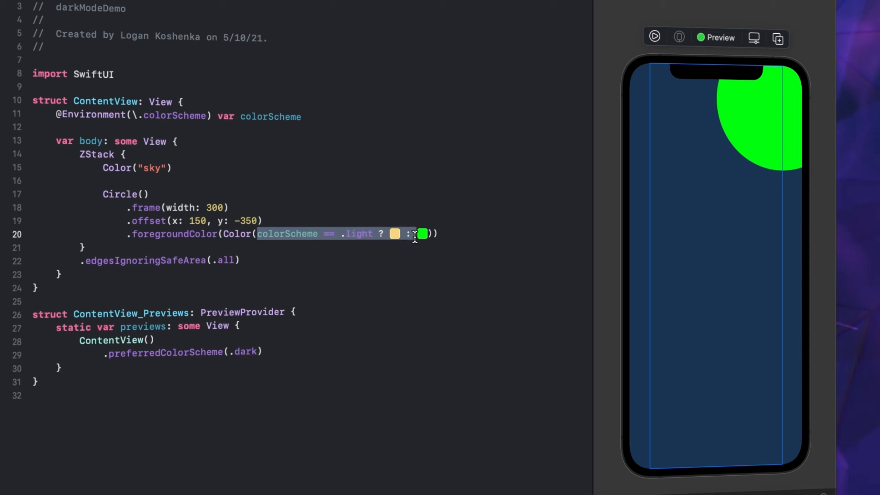
Step: Insert an empty line between Color("sky") and Circle() inside the ZStack
{"action": "left_click", "coordinate": [469, 236]}
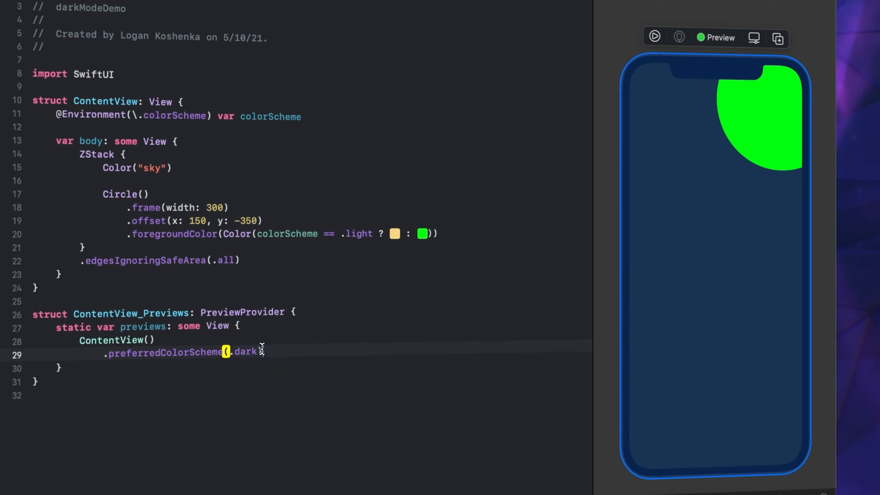
{"action": "left_click", "coordinate": [754, 38]}
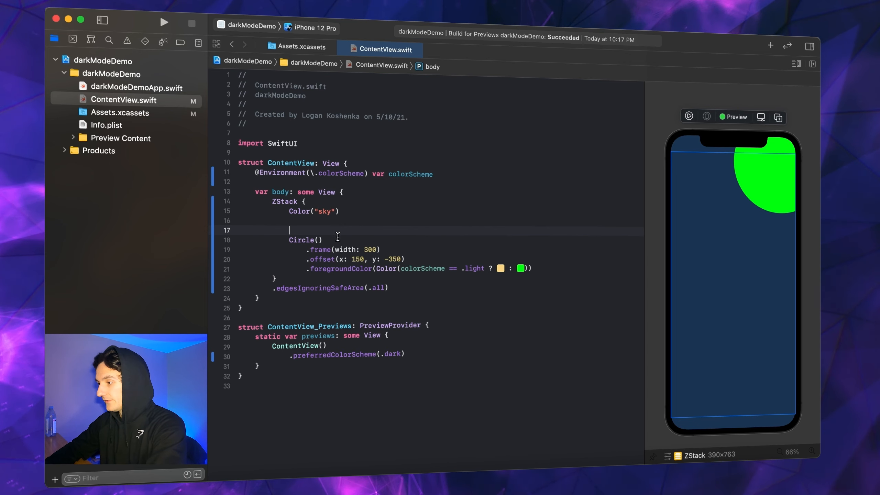
Step: Wrap the Circle in an if colorScheme == .light block, hiding it in the dark preview
{"action": "type", "text": "if"}
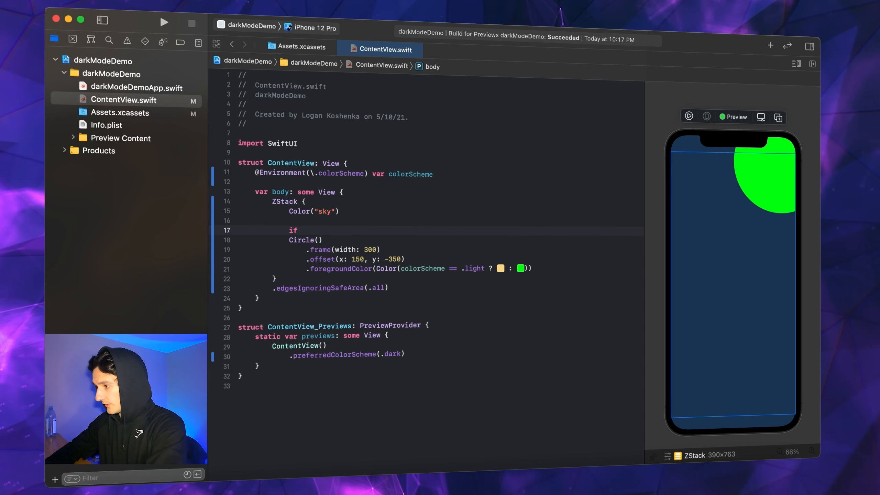
{"action": "type", "text": "color"}
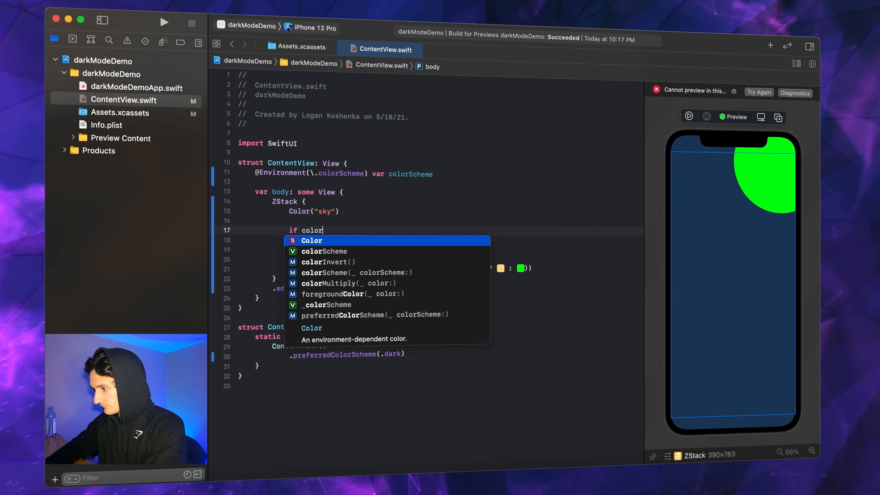
{"action": "type", "text": "Scheme == .light {"}
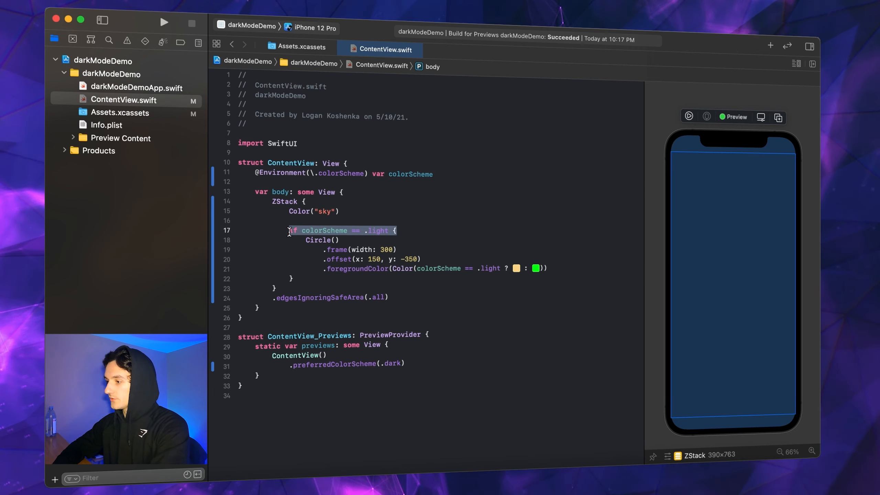
{"action": "double_click", "coordinate": [324, 231]}
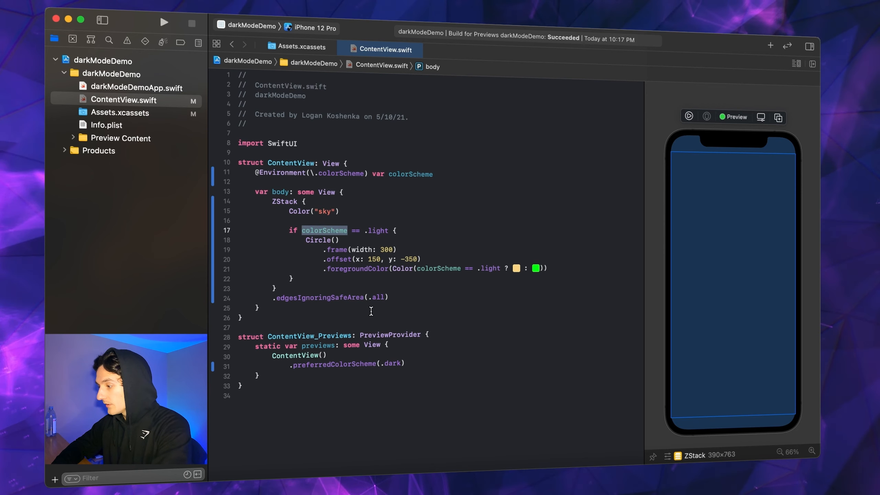
{"action": "mouse_move", "coordinate": [396, 236]}
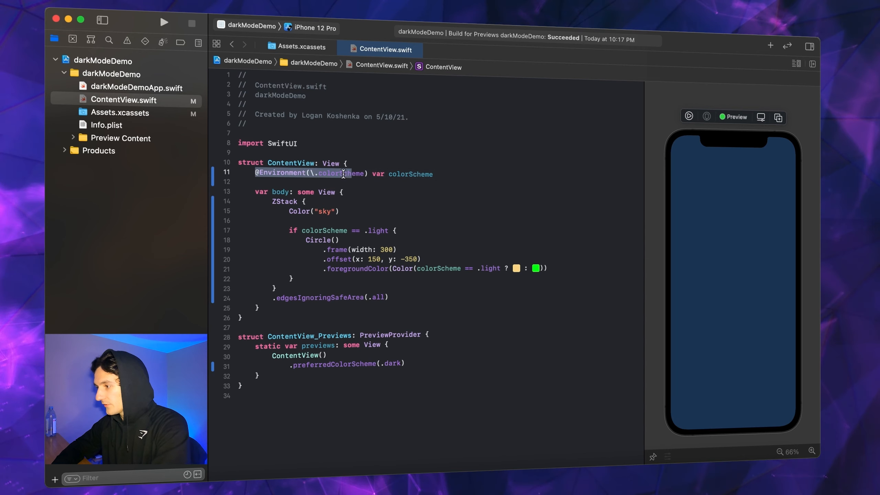
Step: Open the sky color set with its light-blue Any and navy Dark appearances
{"action": "double_click", "coordinate": [340, 173]}
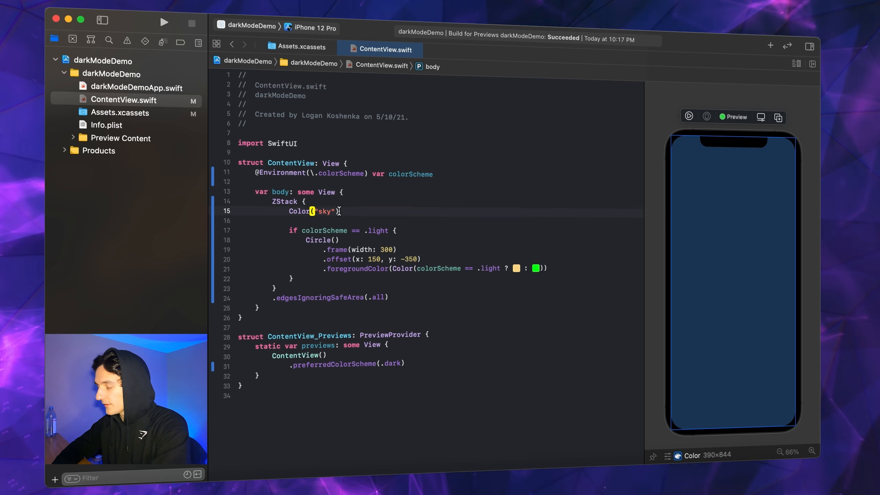
{"action": "left_click", "coordinate": [301, 47]}
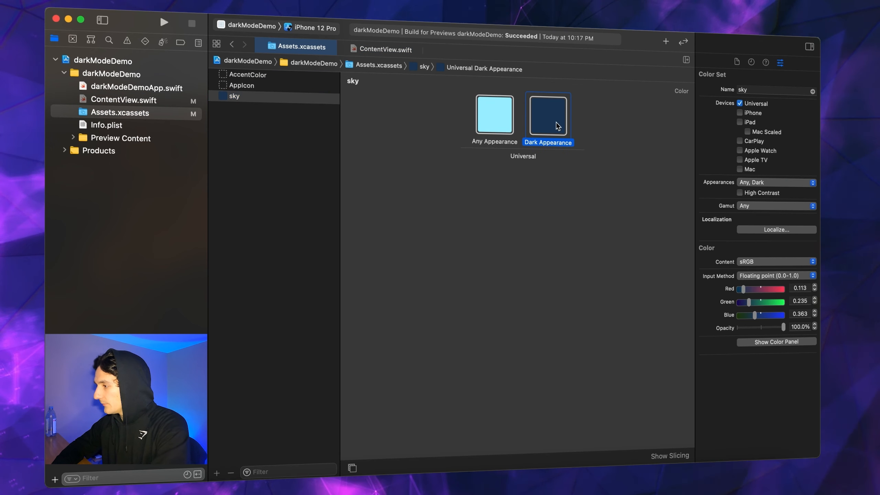
Step: Remove the if wrapper and switch the preview's preferredColorScheme from .dark to .light
{"action": "left_click", "coordinate": [119, 100]}
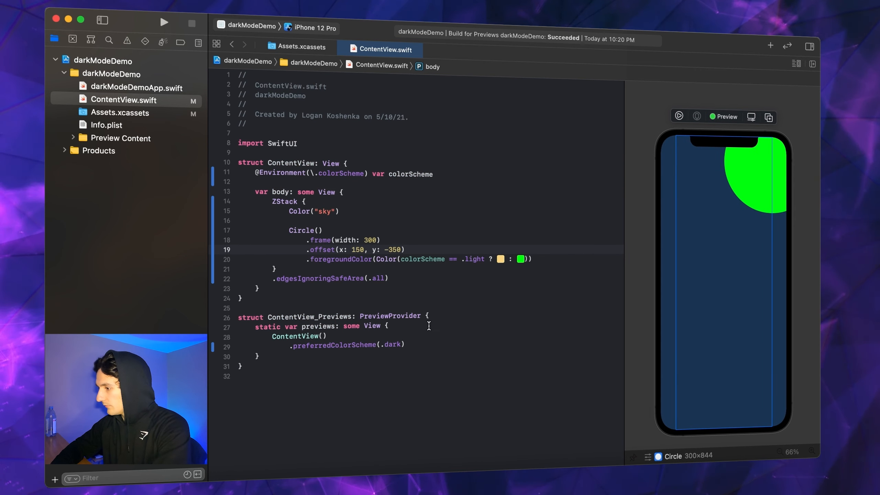
{"action": "type", "text": "light"}
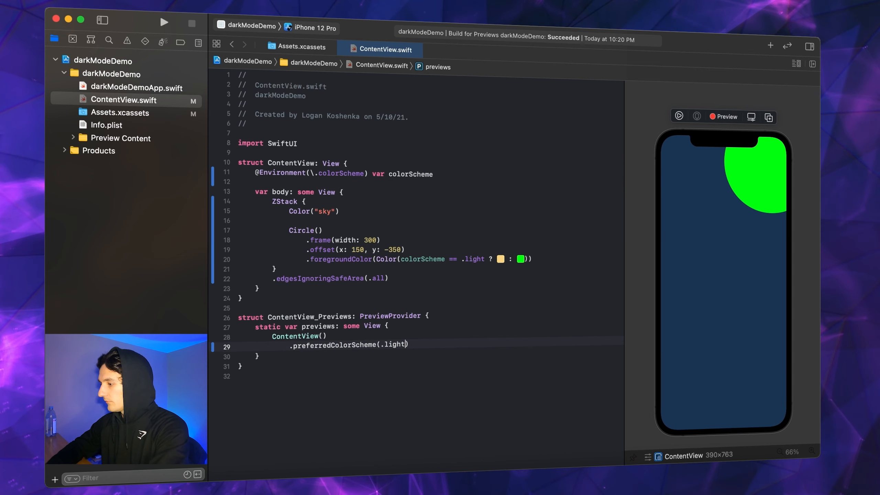